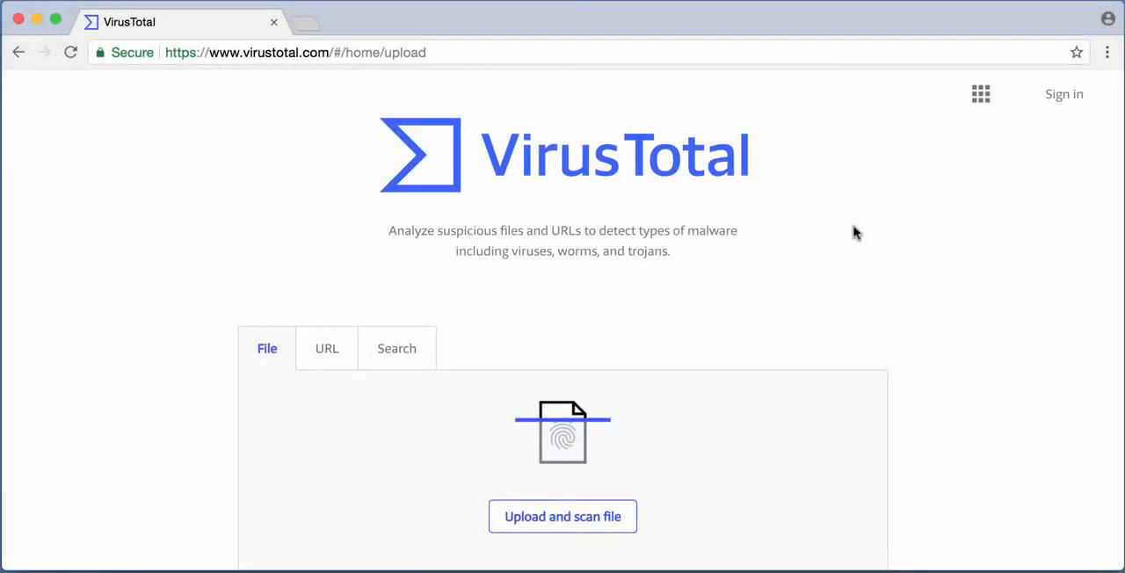
mouse_move(699, 173)
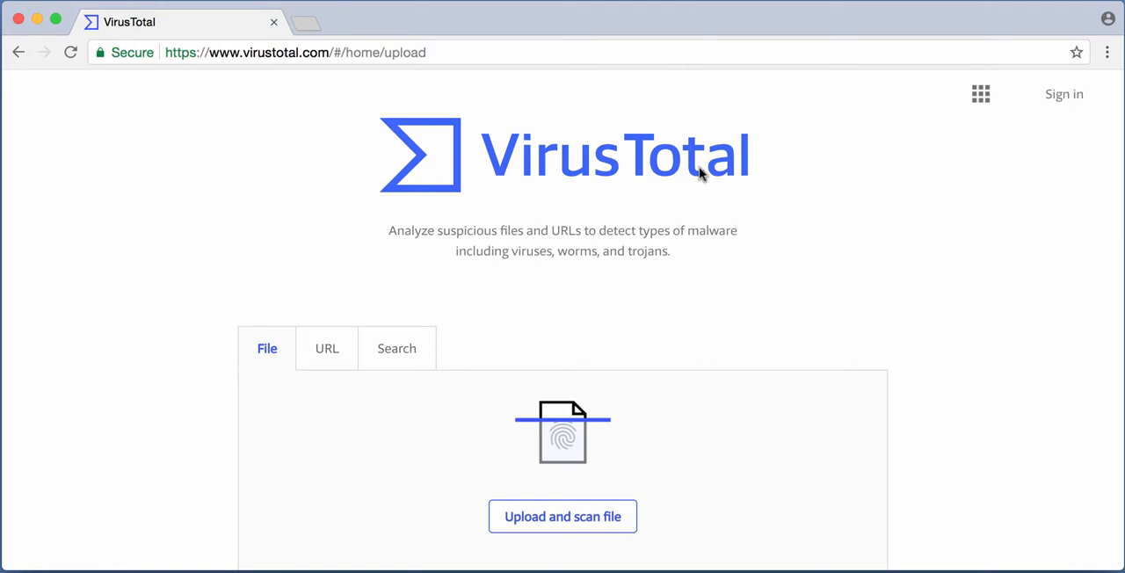
mouse_move(644, 274)
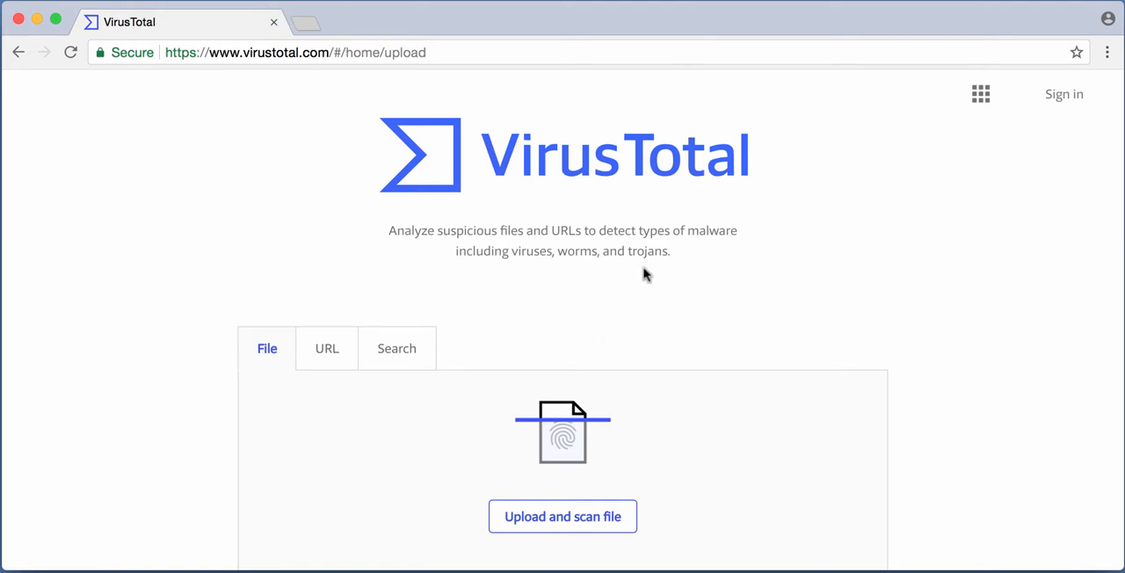
mouse_move(231, 53)
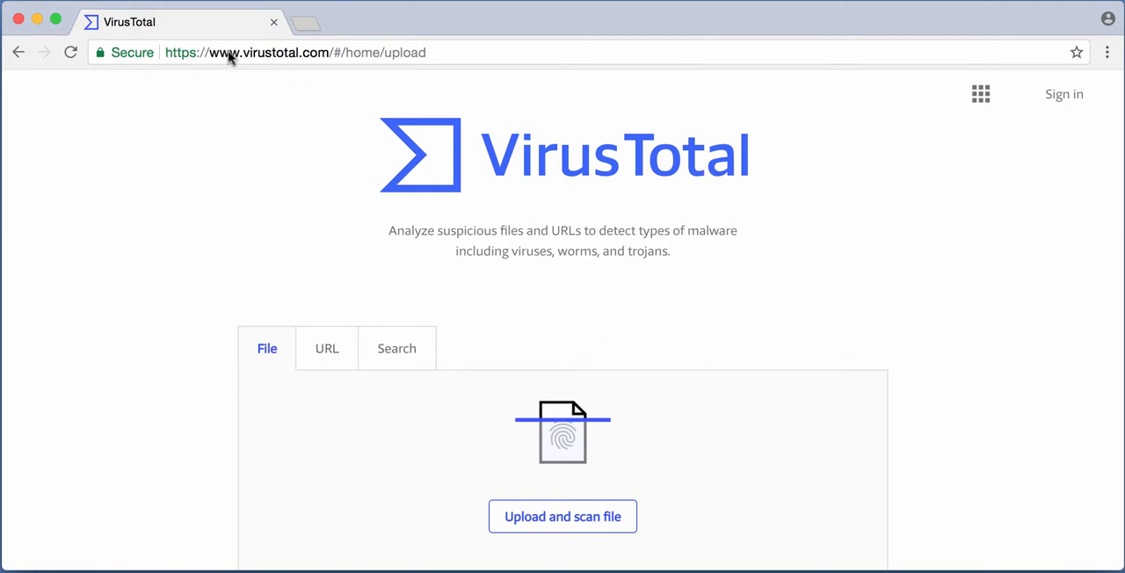
mouse_move(619, 140)
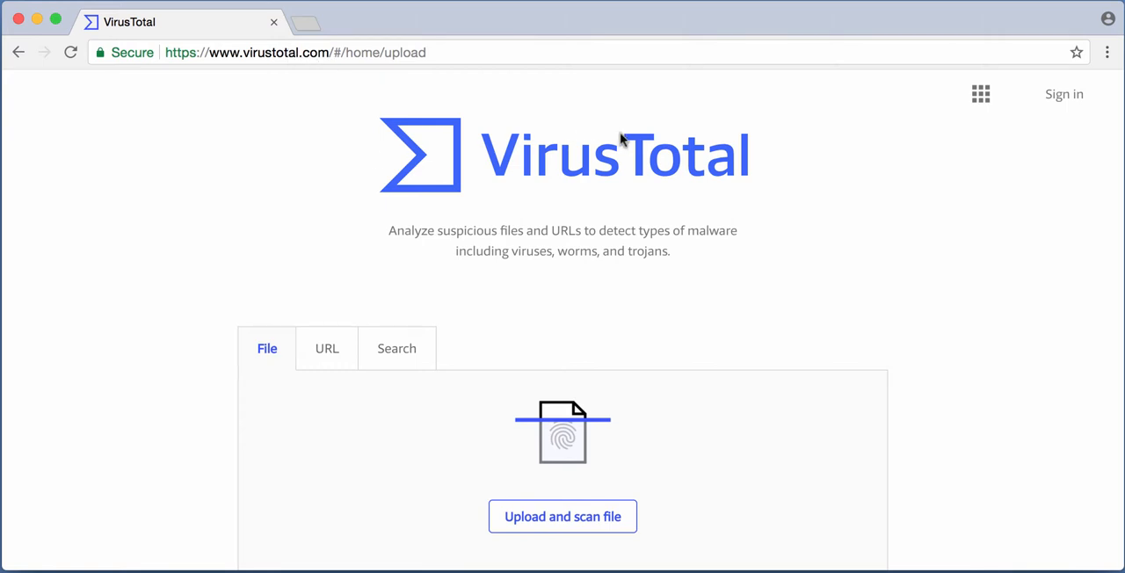
mouse_move(751, 460)
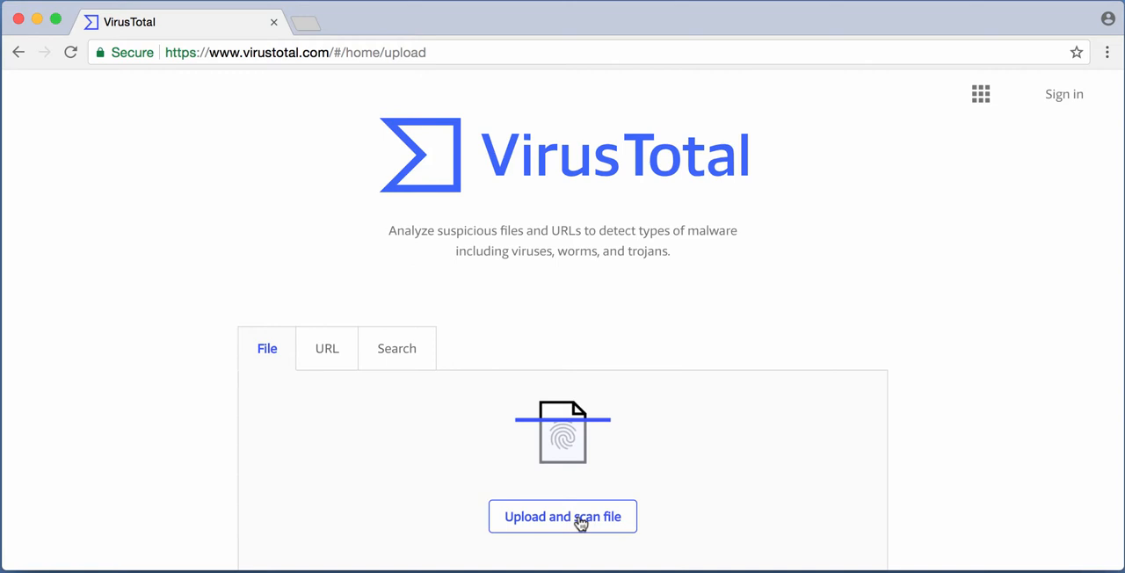
Step: Choose AnalyzePESig-crt-x64.exe from the Demo folder for upload
left_click(563, 516)
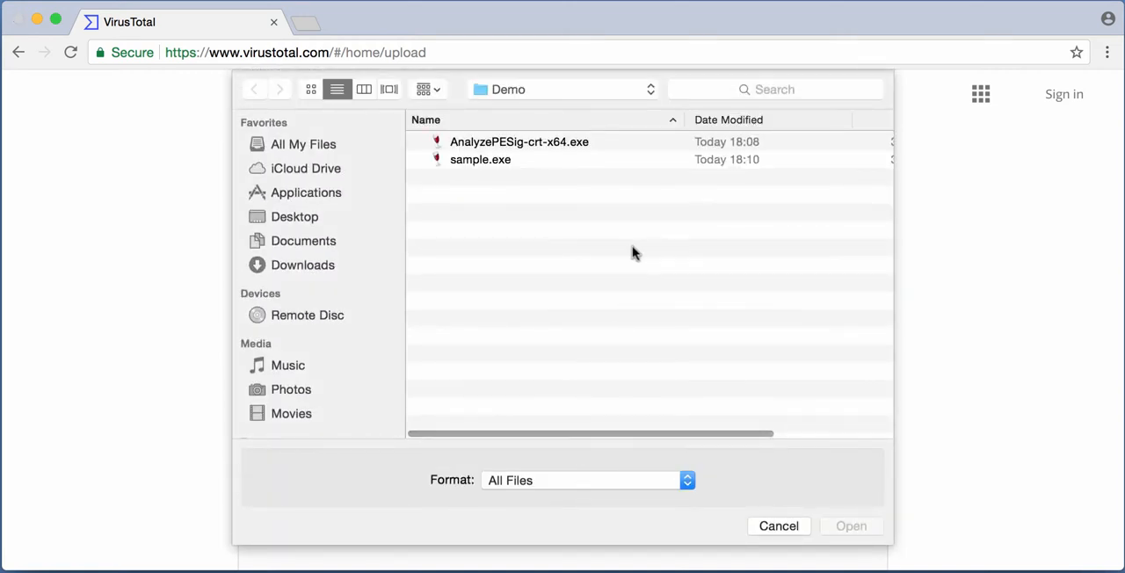
mouse_move(542, 169)
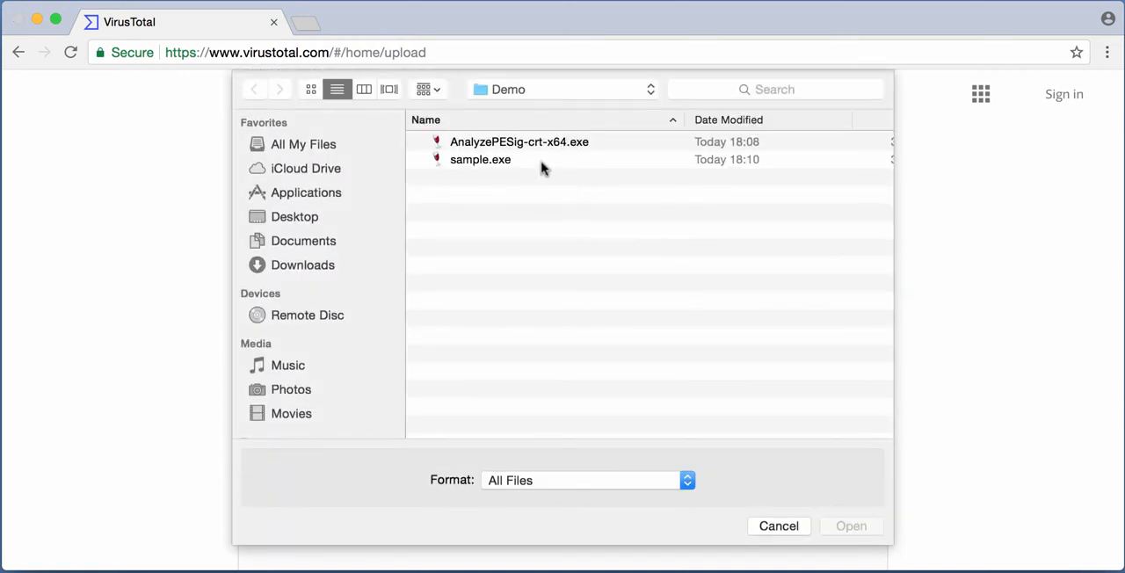
left_click(519, 141)
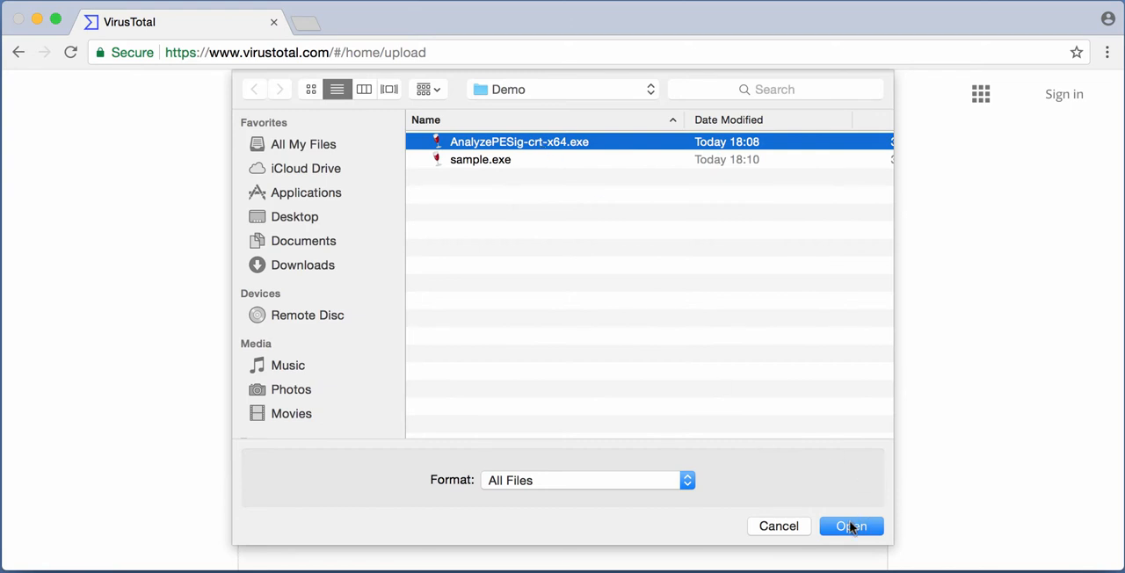
Step: Submit AnalyzePESig-crt-x64.exe and review its 0 / 54 detection report
left_click(850, 526)
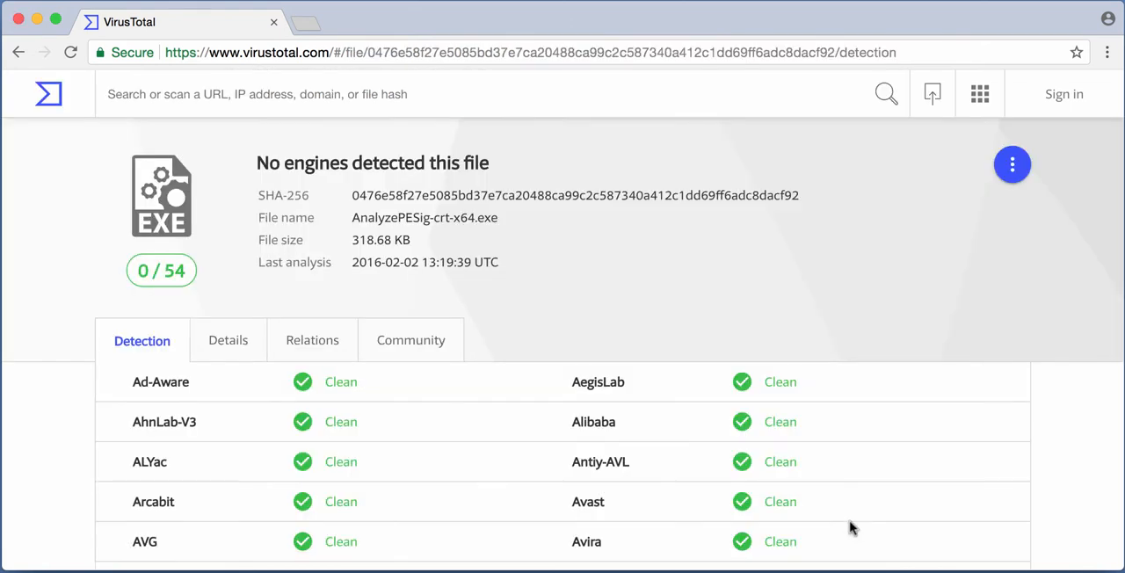
mouse_move(709, 292)
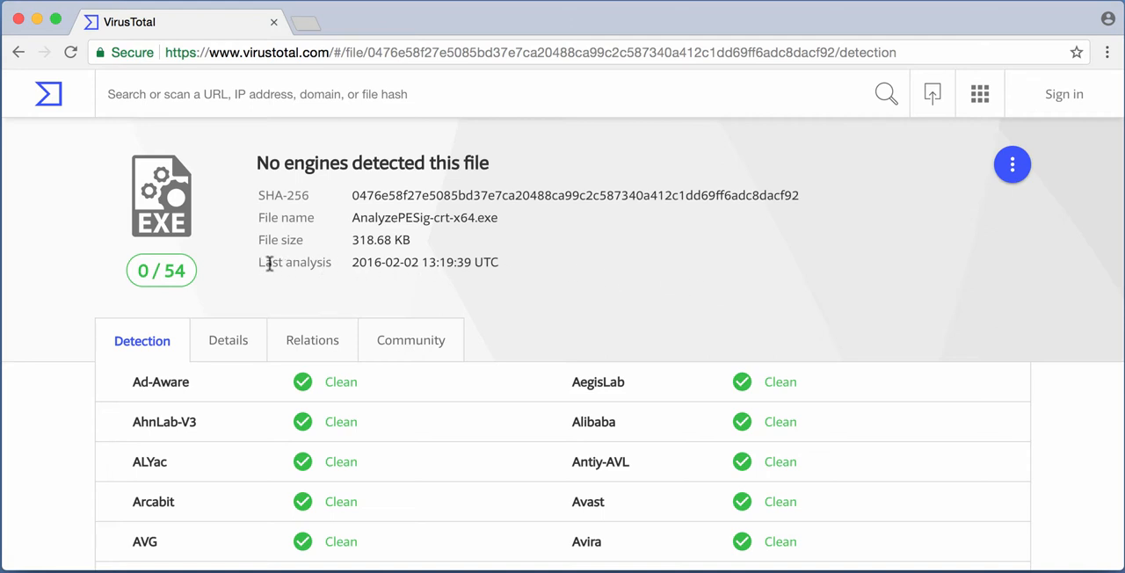
mouse_move(374, 267)
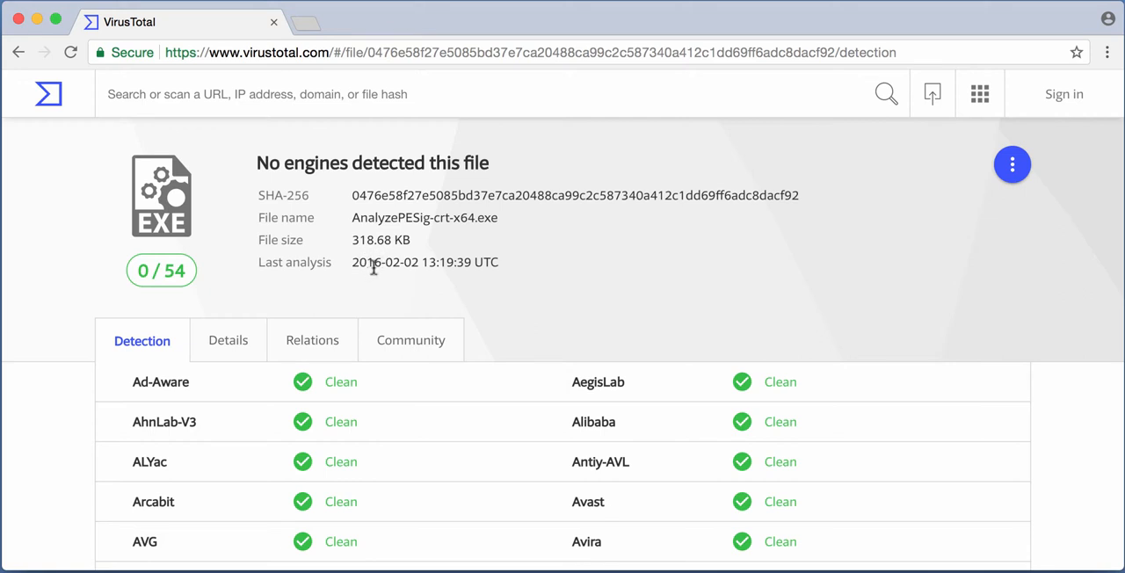
mouse_move(615, 261)
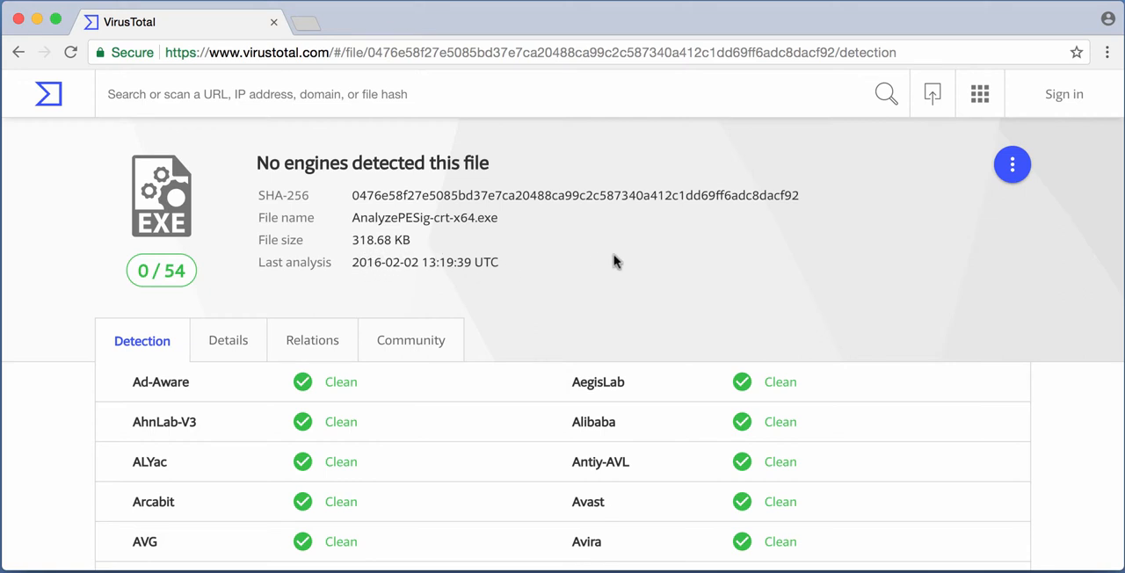
scroll("down", 3)
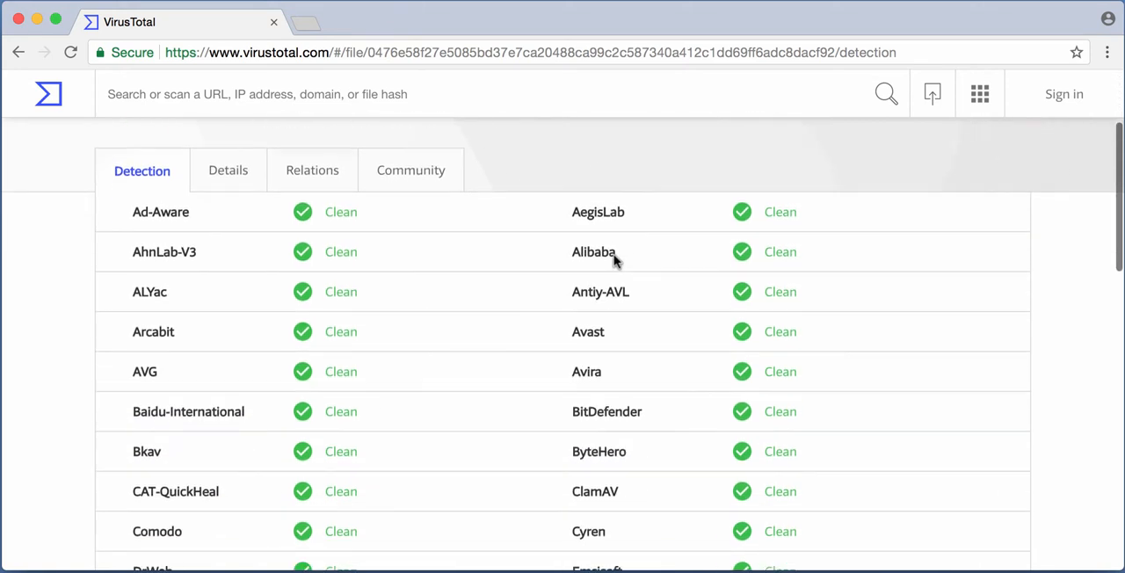
scroll("down", 3)
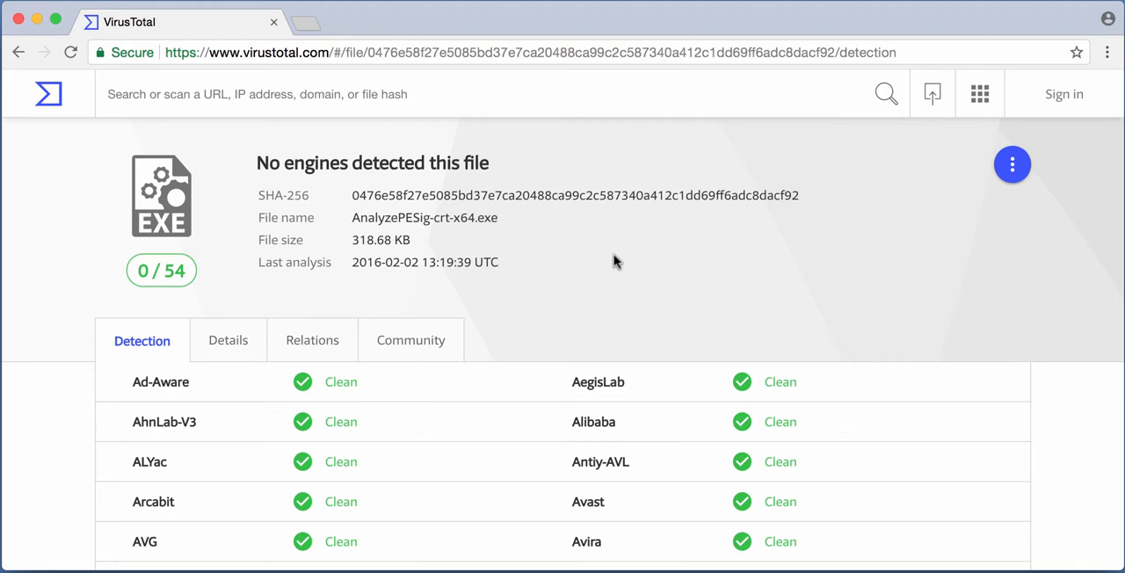
mouse_move(601, 106)
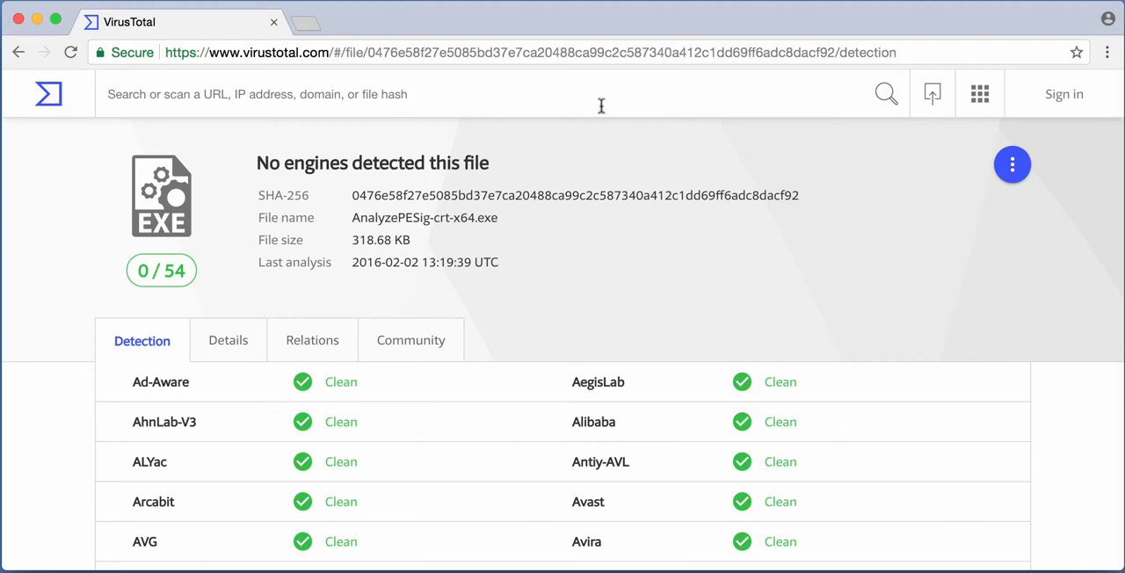
left_click(584, 51)
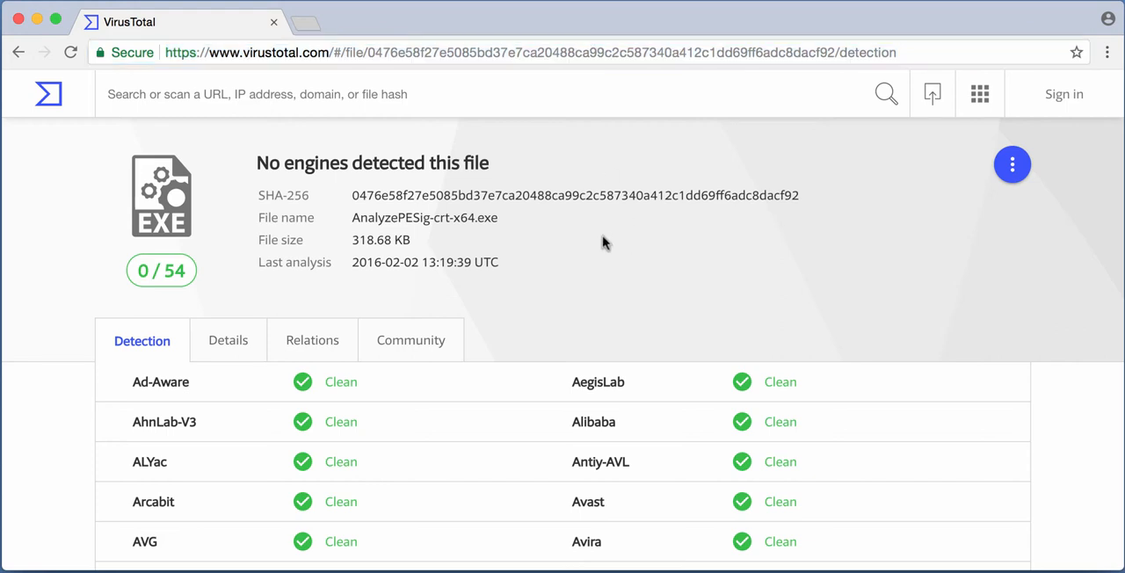
mouse_move(283, 193)
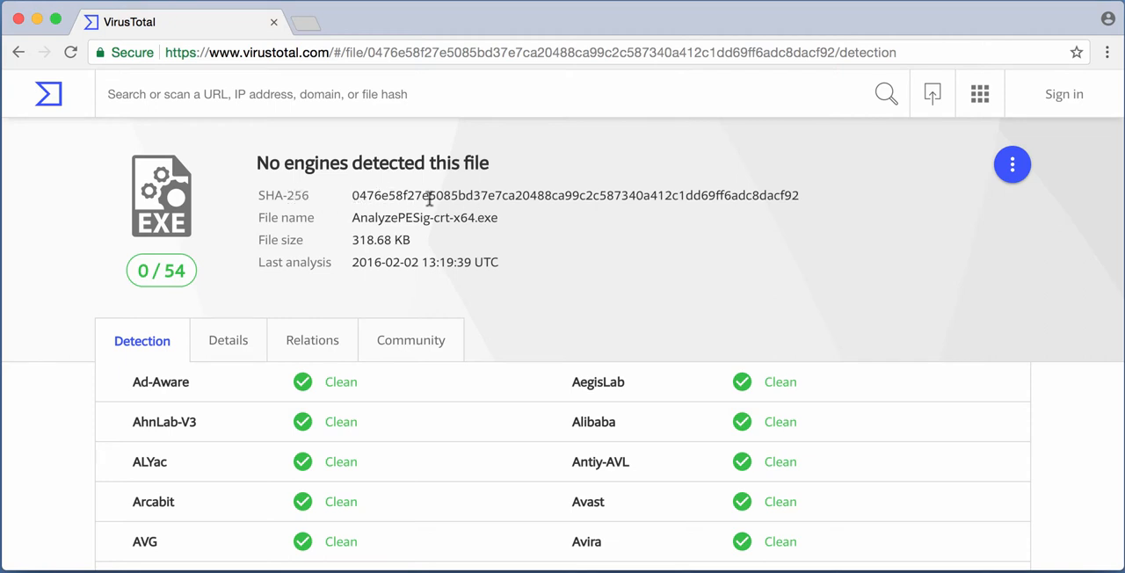
mouse_move(589, 200)
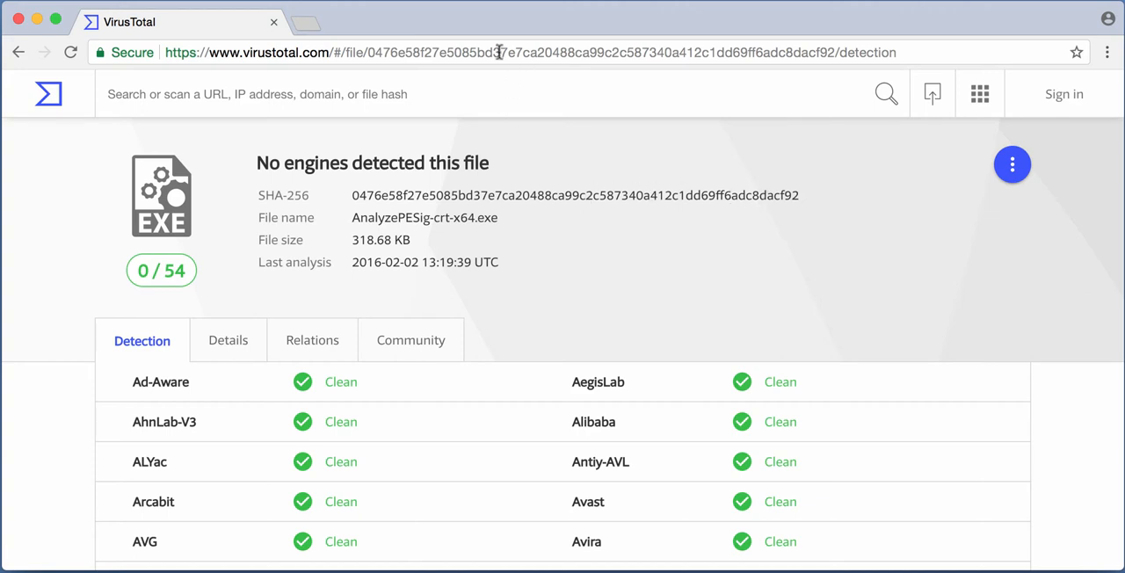
mouse_move(514, 52)
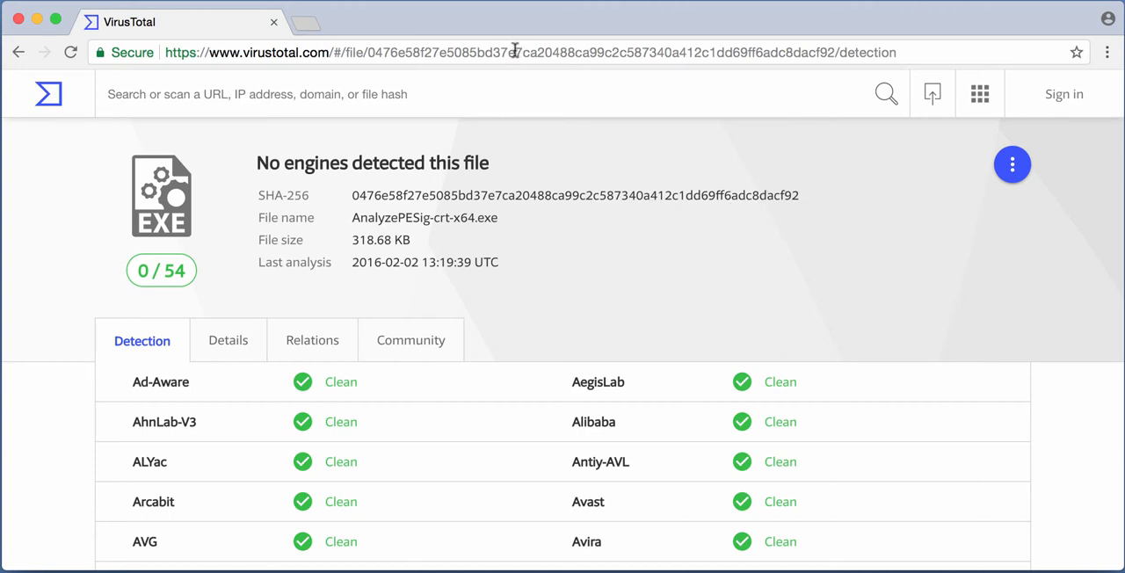
mouse_move(663, 276)
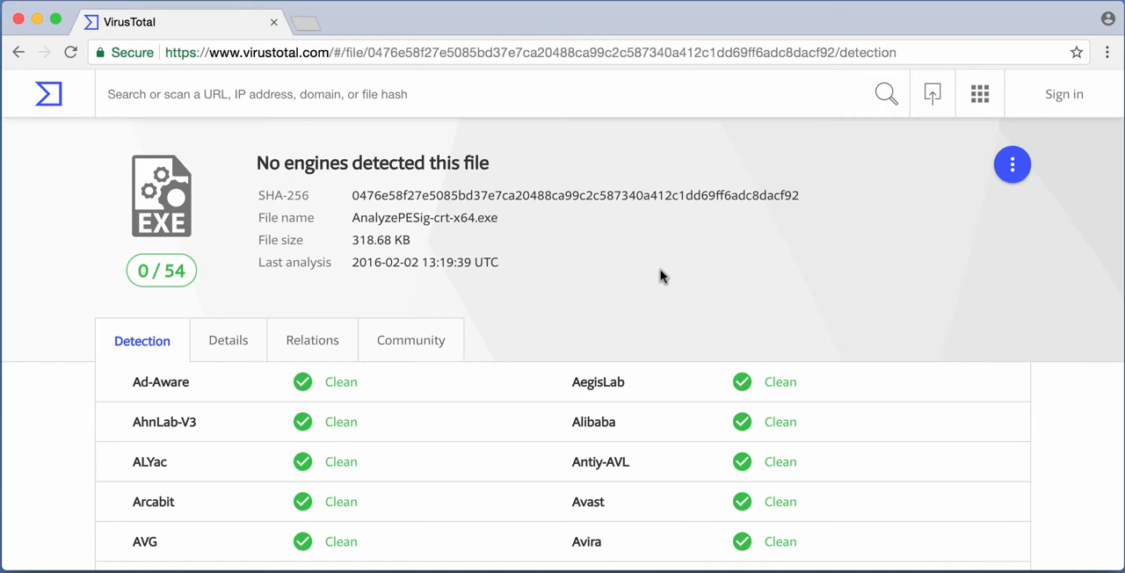
Step: Expand the report's floating action buttons (Reanalyze, graph, download)
left_click(1011, 164)
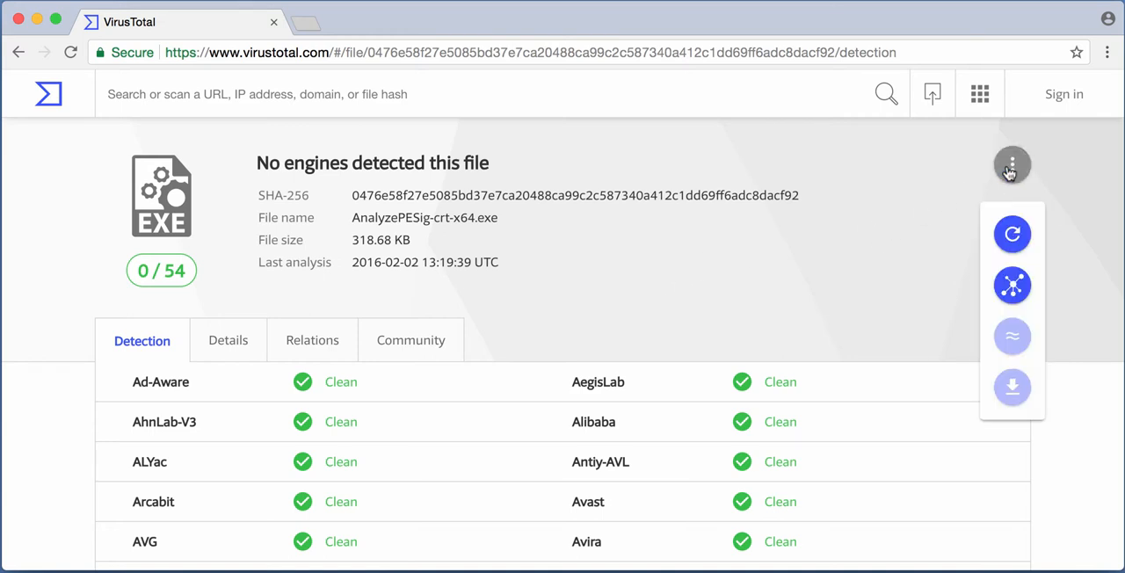
mouse_move(1011, 234)
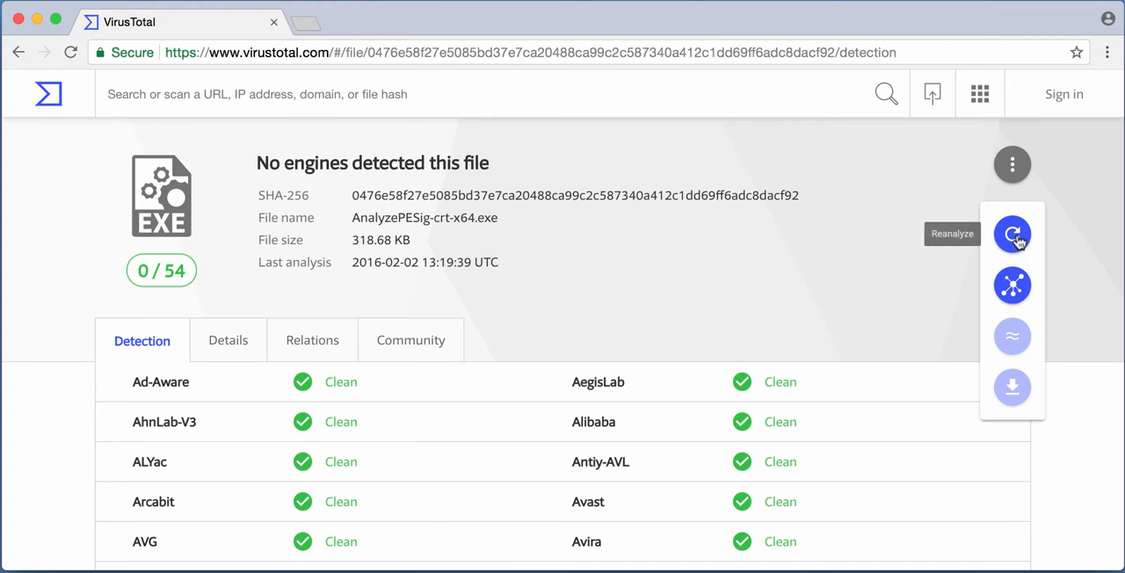
mouse_move(907, 183)
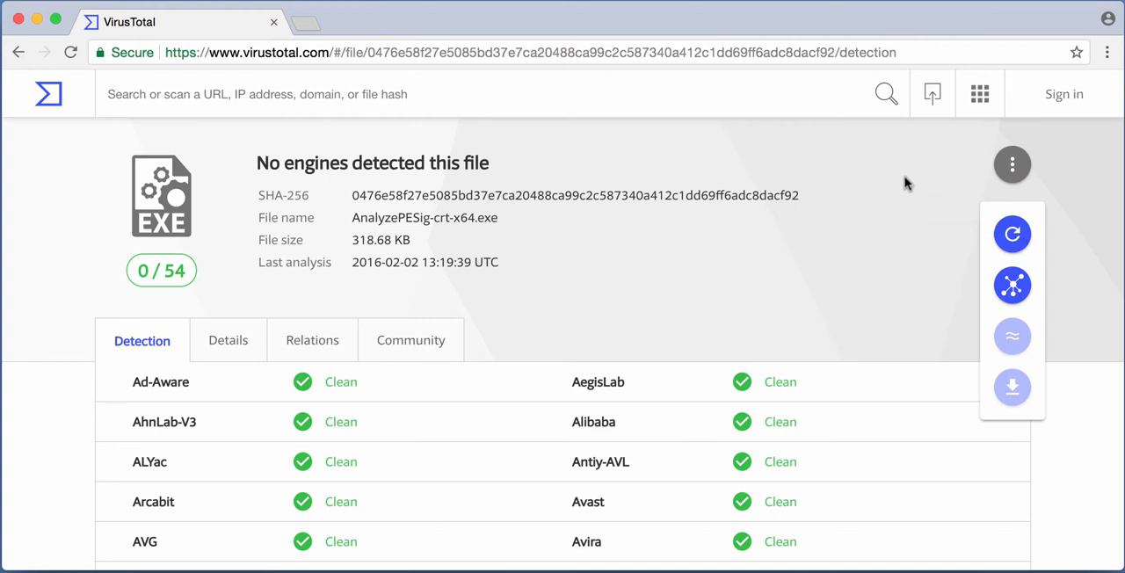
mouse_move(144, 119)
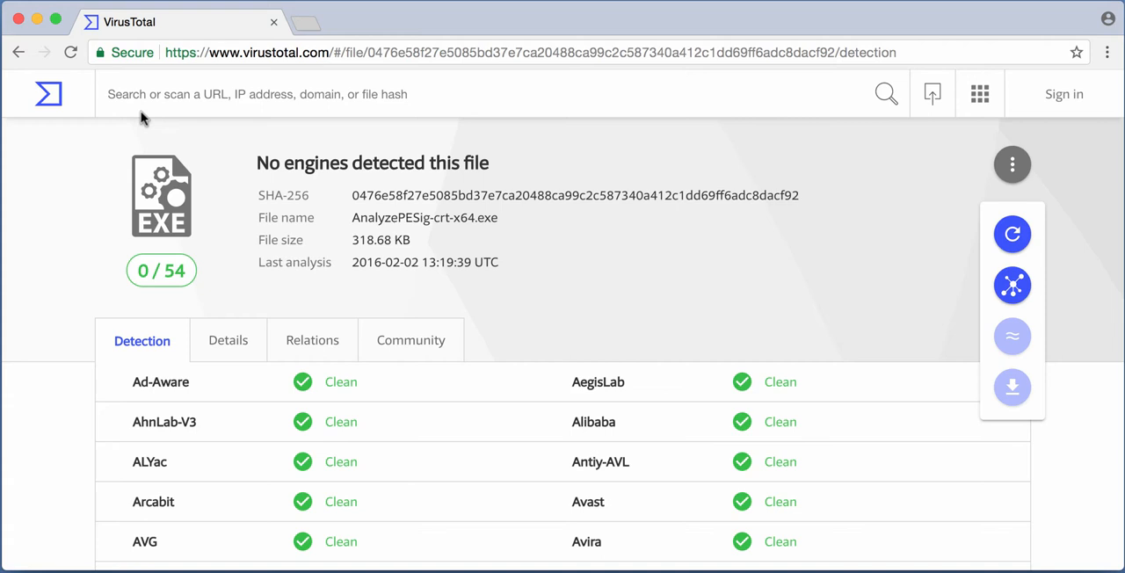
Step: Go back to the VirusTotal home page and choose sample.exe from Demo
left_click(48, 94)
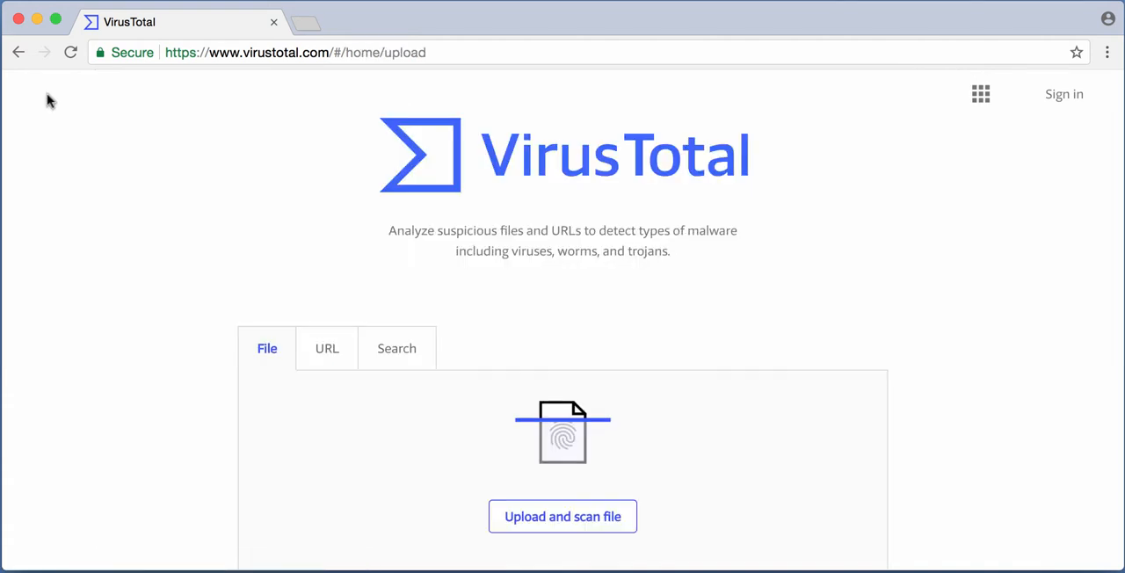
mouse_move(507, 214)
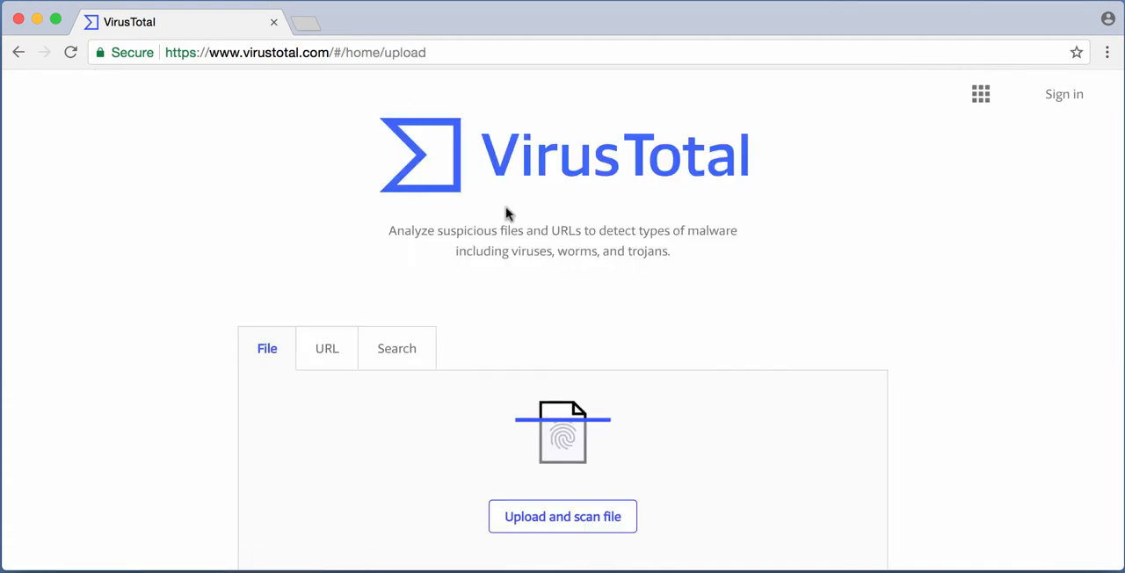
mouse_move(535, 151)
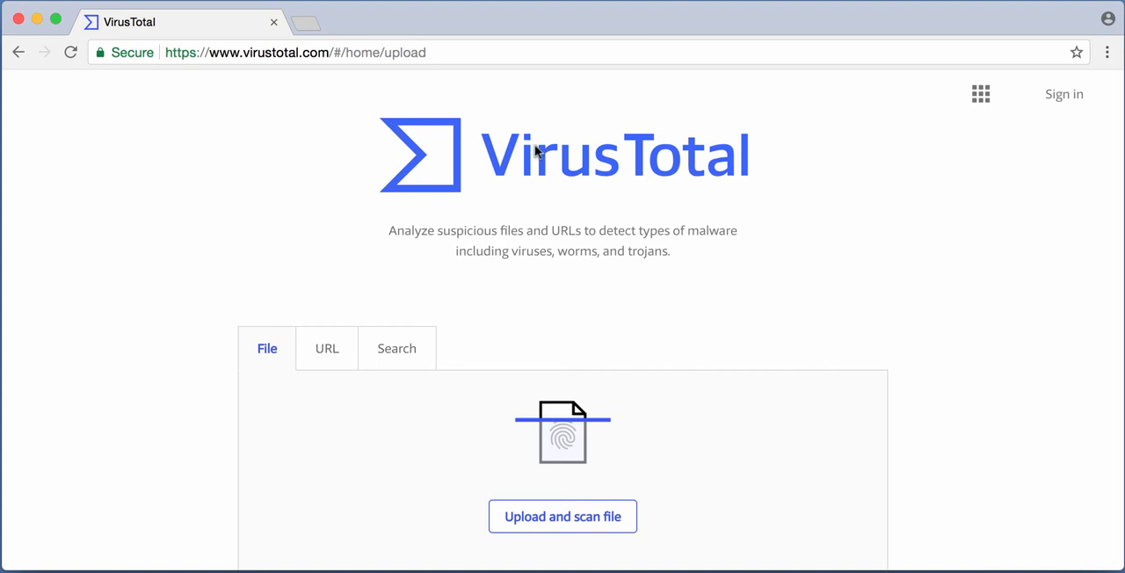
mouse_move(569, 520)
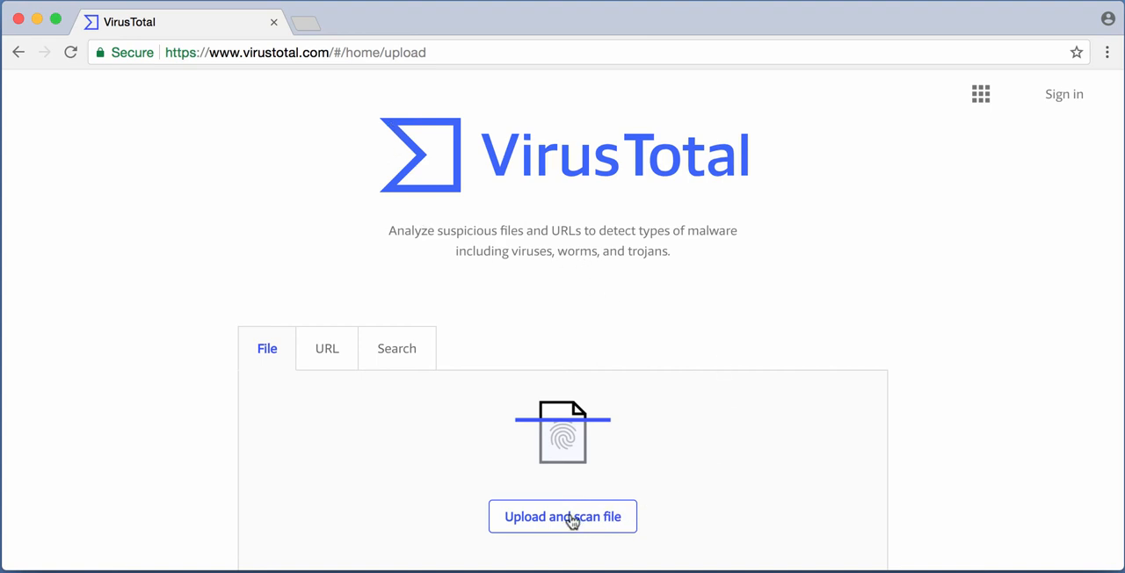
left_click(563, 516)
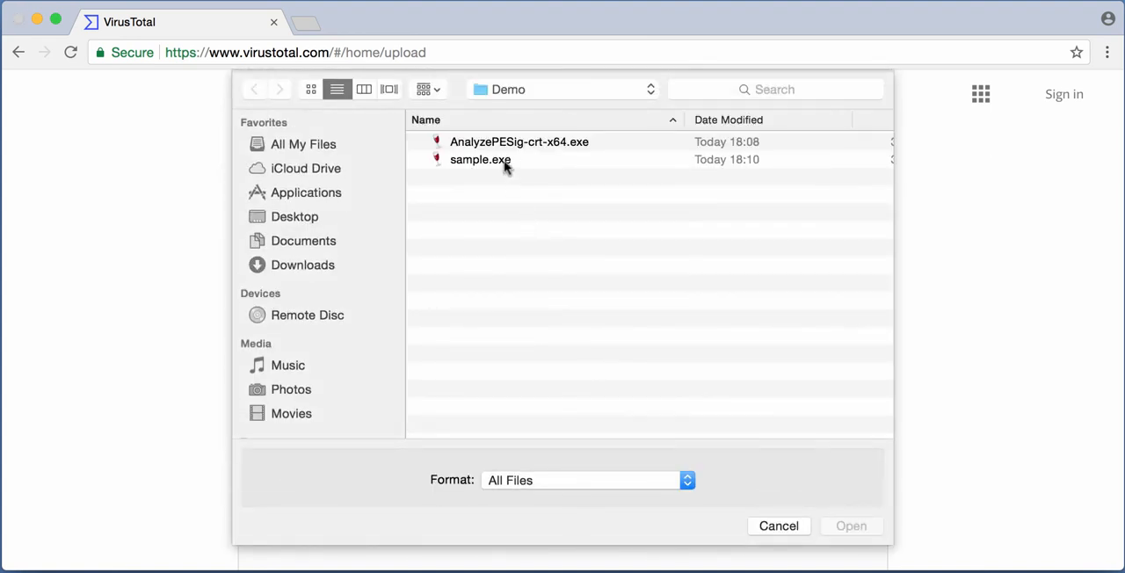
left_click(480, 159)
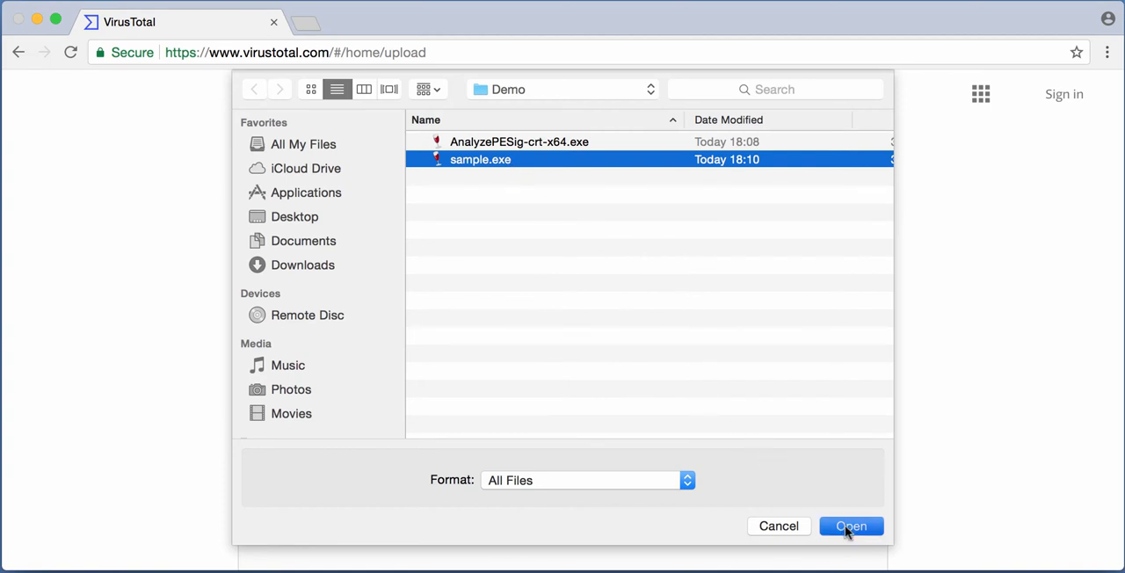
Step: Upload sample.exe and wait on the analysis page
left_click(850, 525)
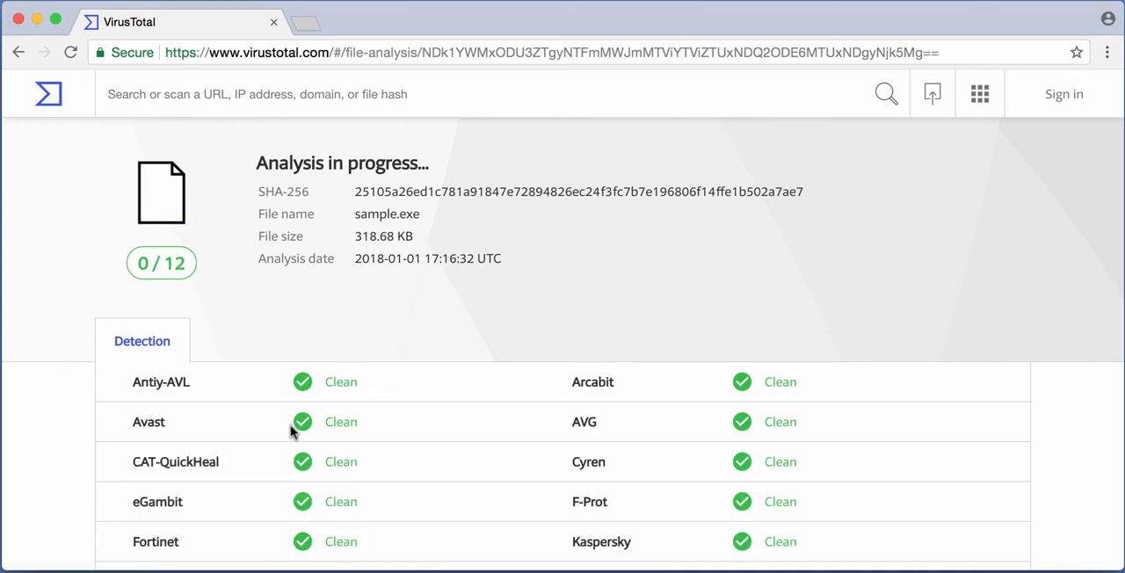
scroll("down", 3)
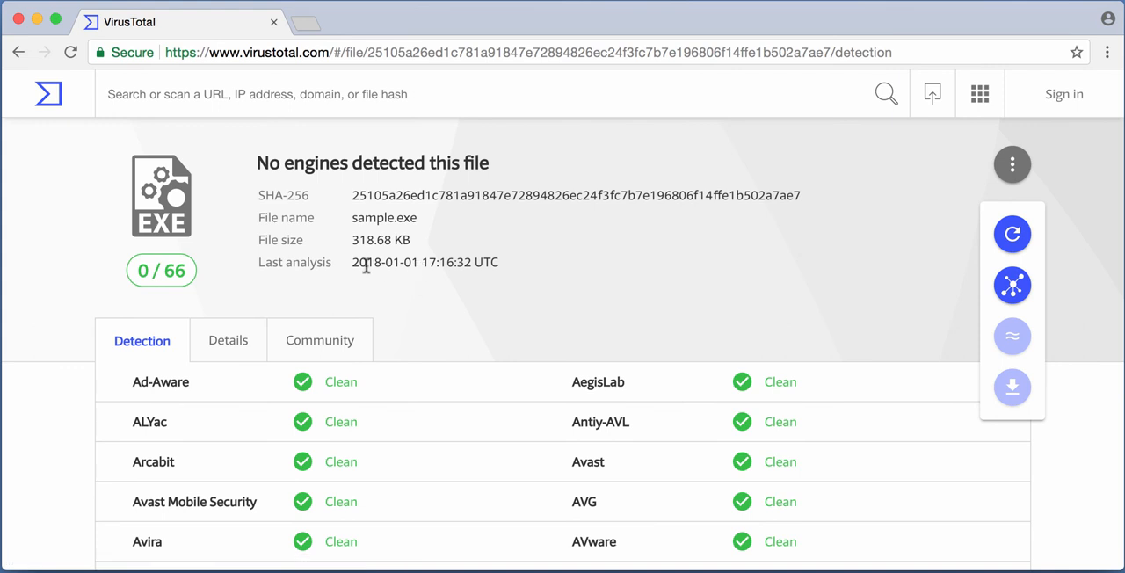
mouse_move(190, 207)
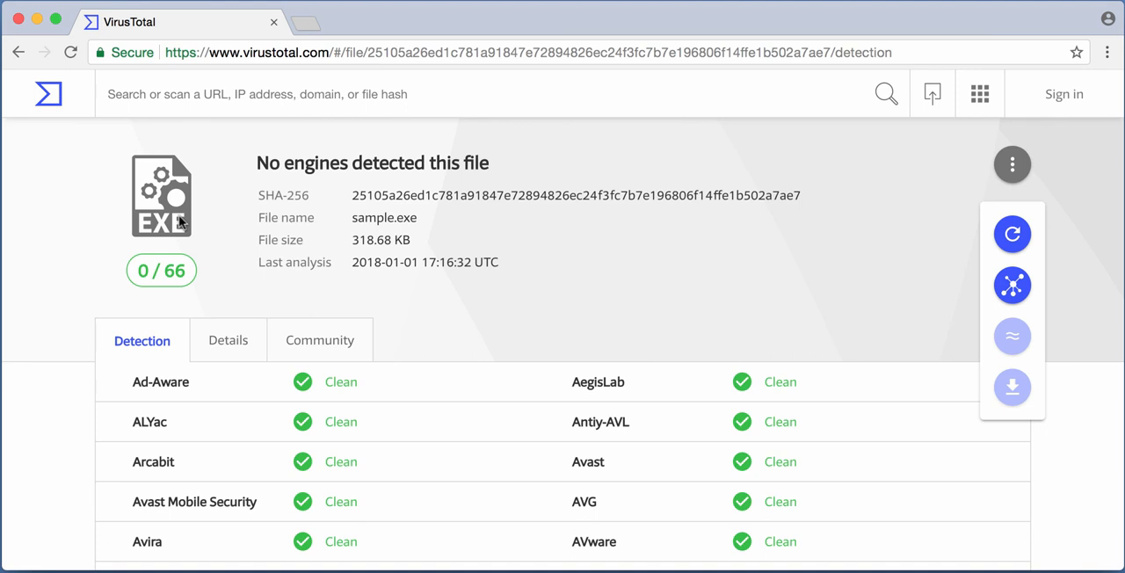
mouse_move(320, 340)
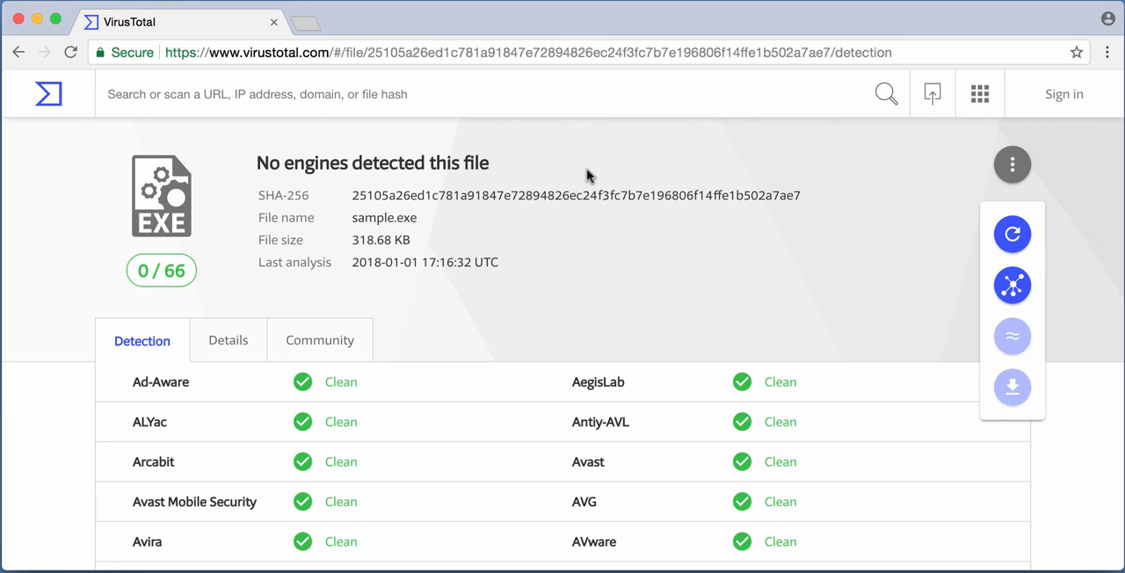
Step: Select the sample.exe report URL in the address bar
left_click(544, 52)
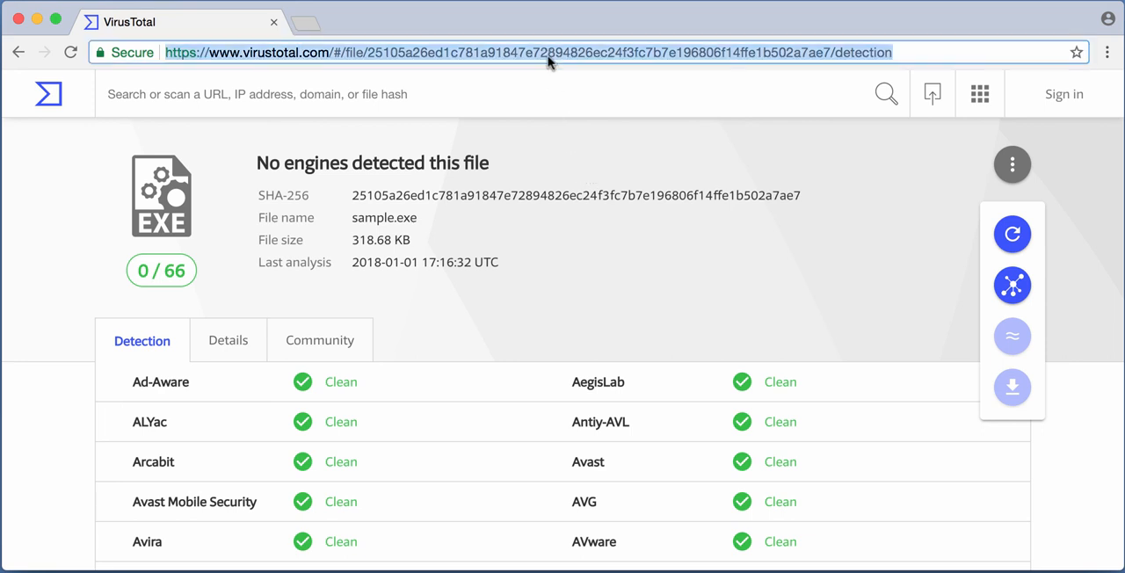
Step: Copy the sample.exe report URL from the address bar's context menu
right_click(545, 53)
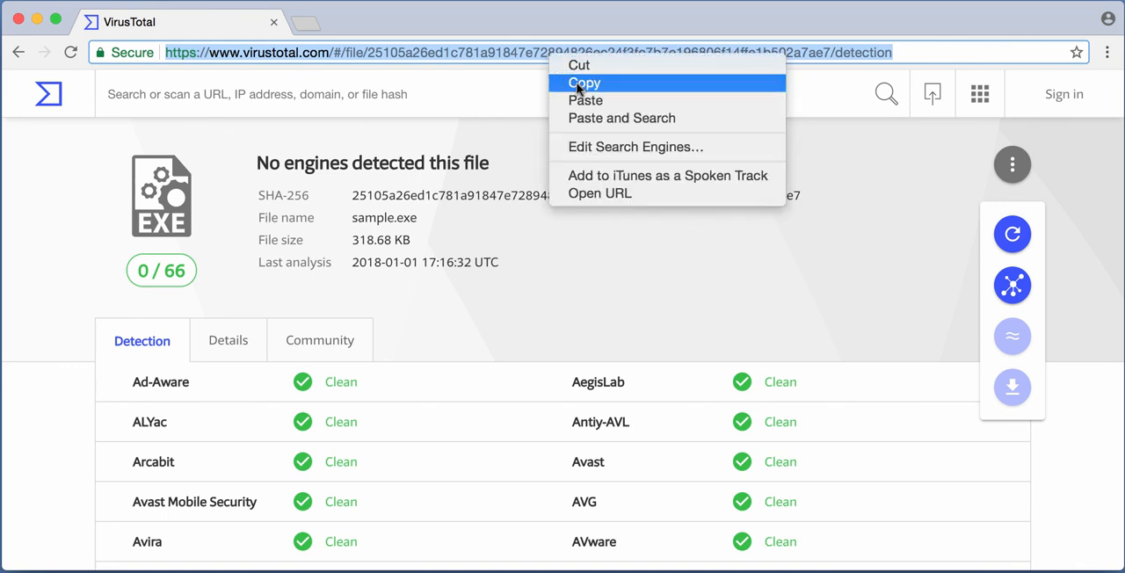
mouse_move(615, 305)
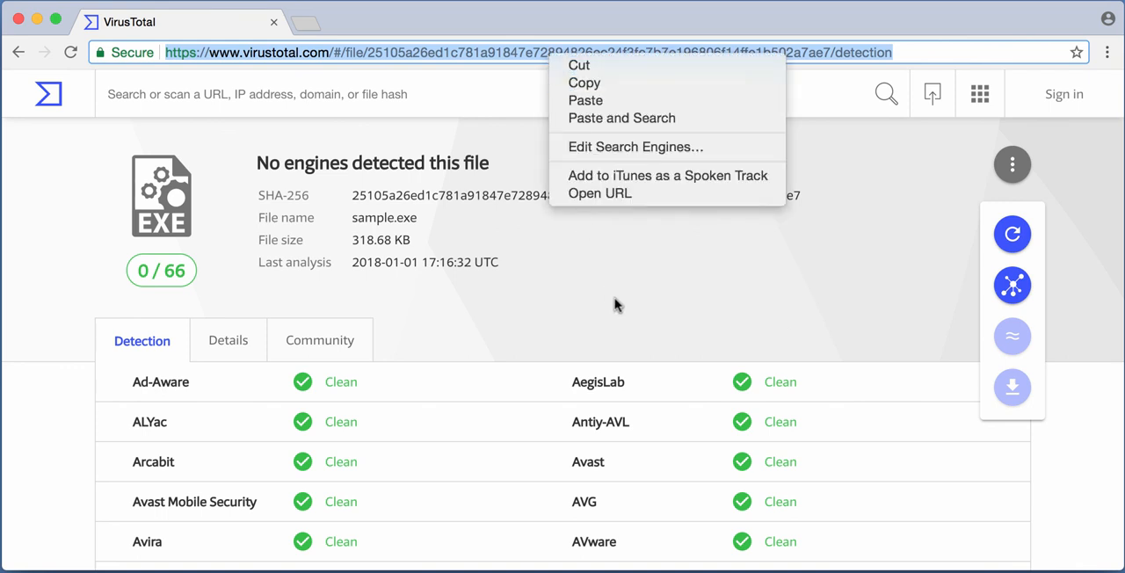
left_click(616, 305)
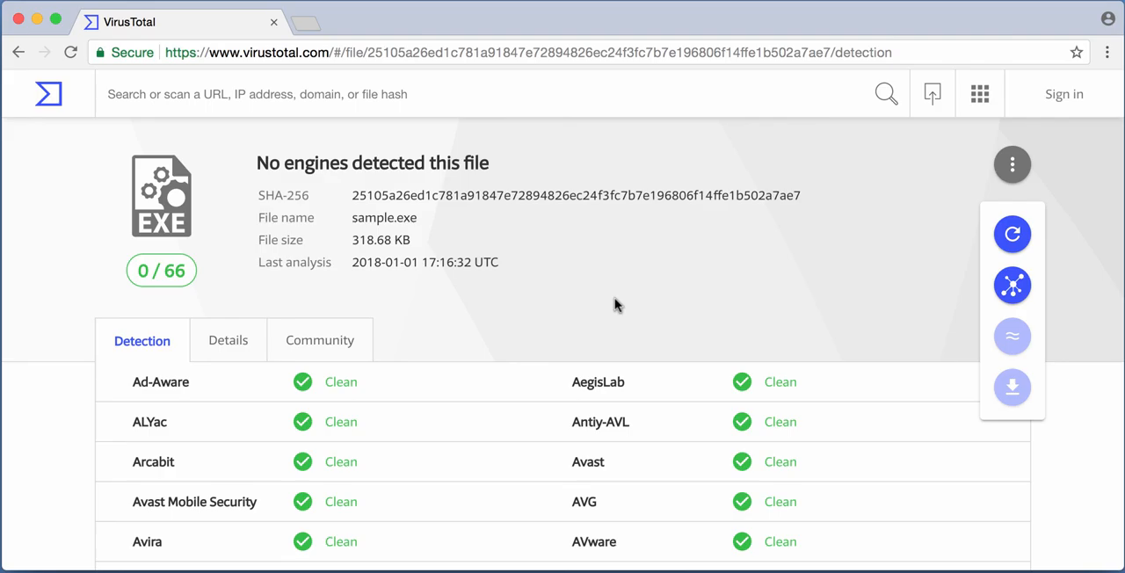